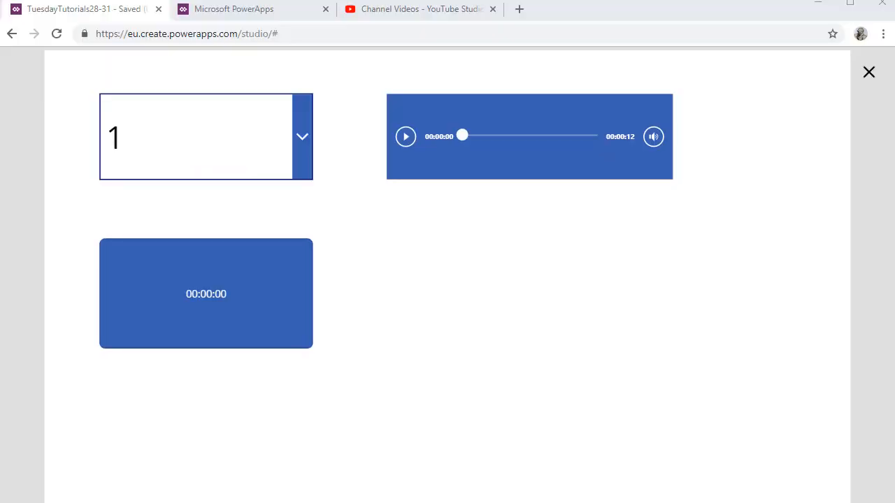
pyautogui.moveTo(557, 470)
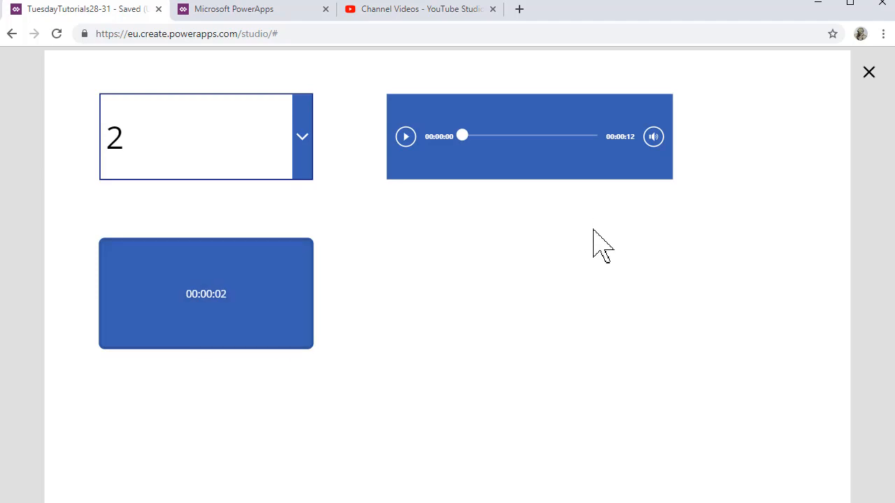
# In preview, play the audio clip while dropdown shows 2 and the timer counts to 00:00:12.
pyautogui.click(405, 136)
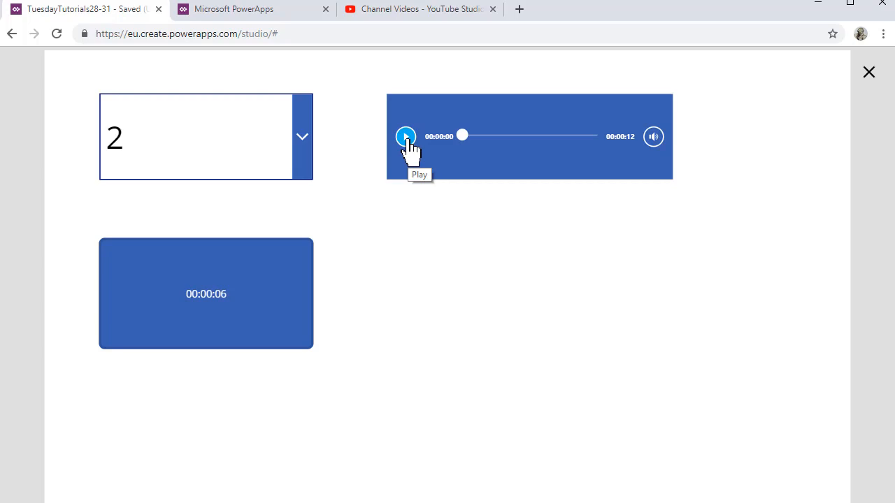
pyautogui.click(405, 136)
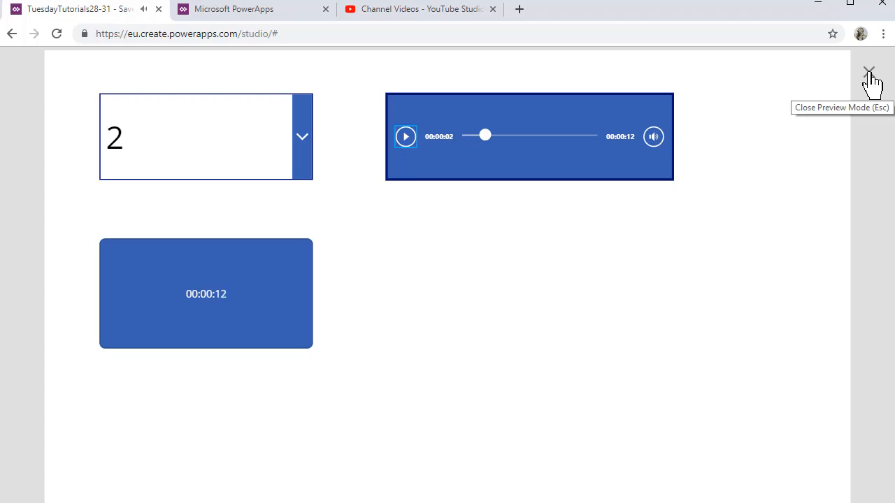
# Exit preview, insert a button, enlarge it beside the timer, and label it 'Reset Button'.
pyautogui.click(869, 67)
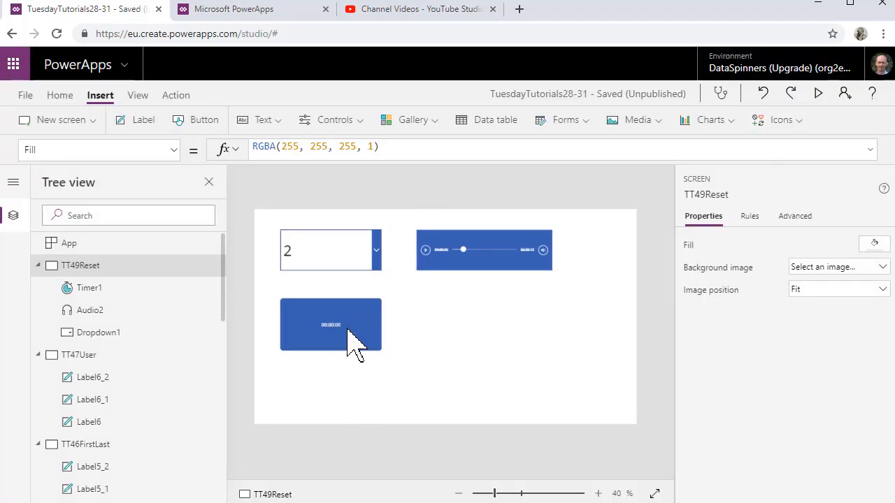
pyautogui.moveTo(448, 341)
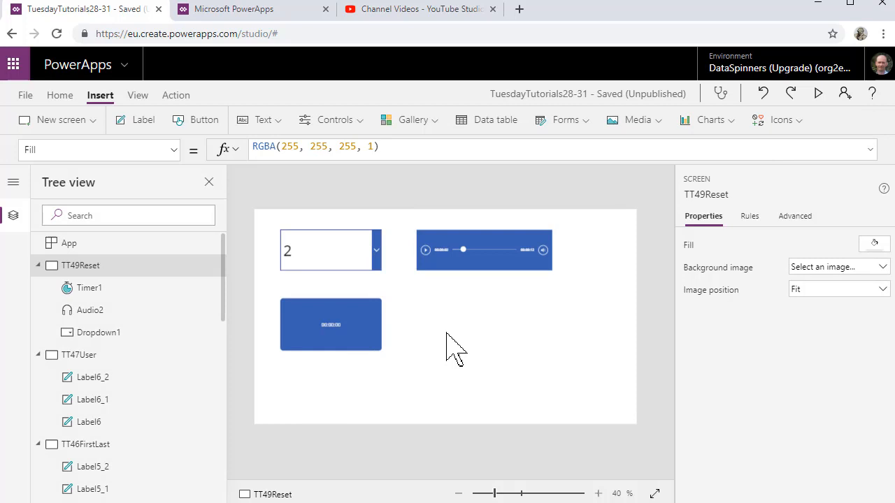
pyautogui.moveTo(467, 329)
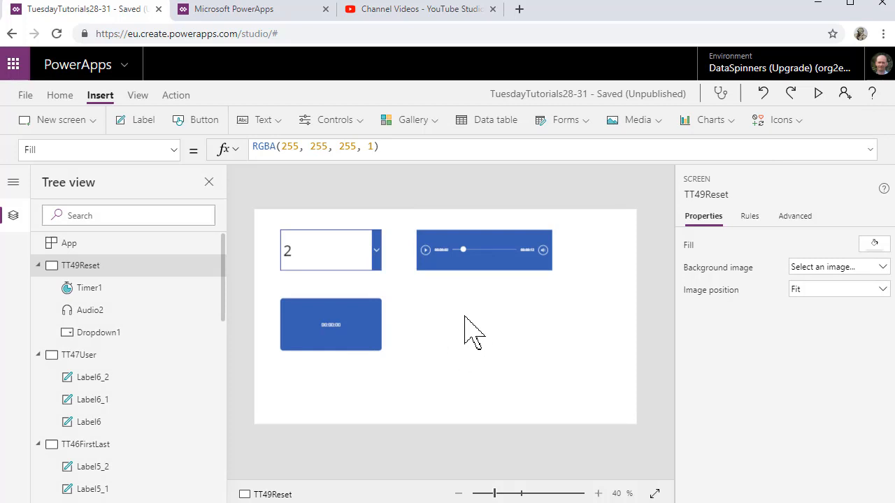
pyautogui.moveTo(203, 119)
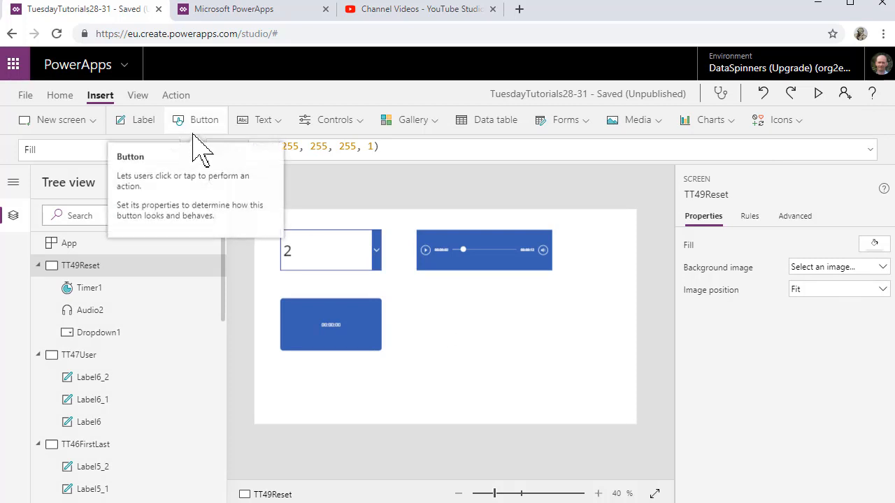
pyautogui.click(204, 119)
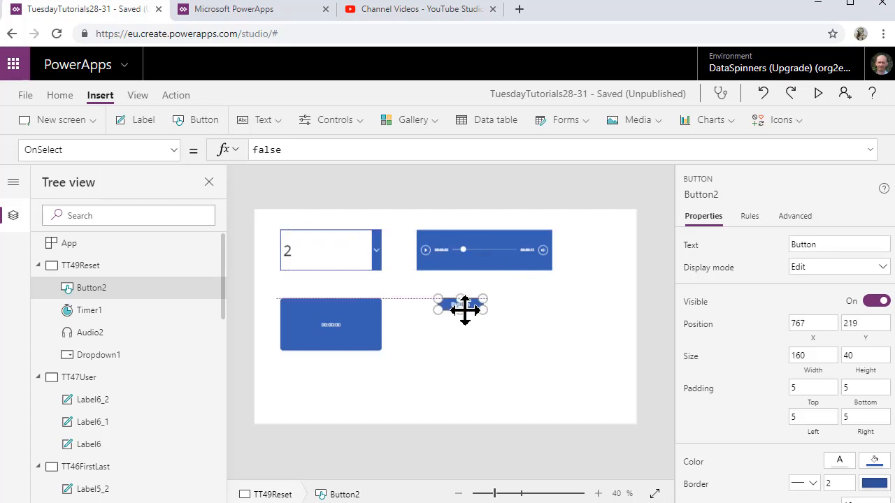
pyautogui.moveTo(465, 308); pyautogui.dragTo(439, 304)
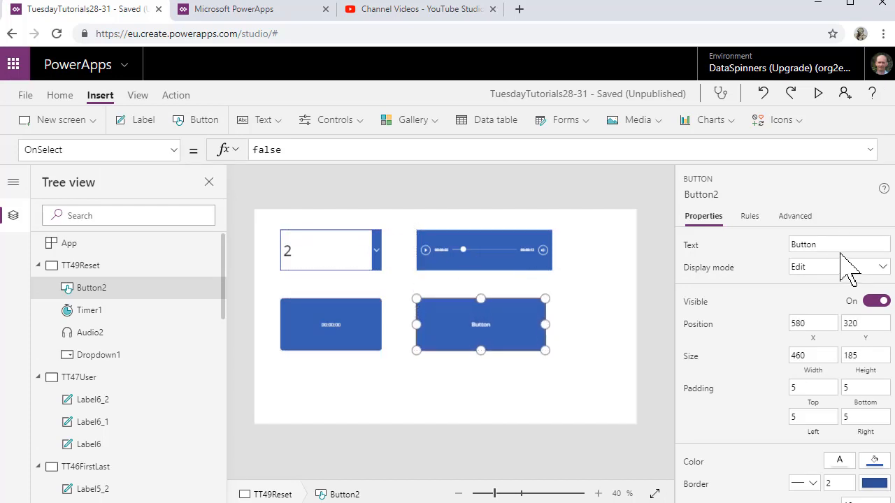
pyautogui.write('Reset')
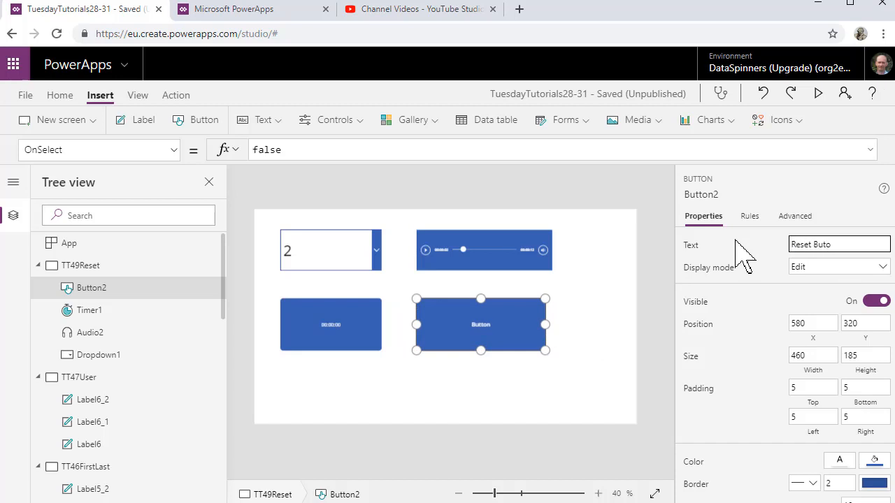
pyautogui.write('Reset Button')
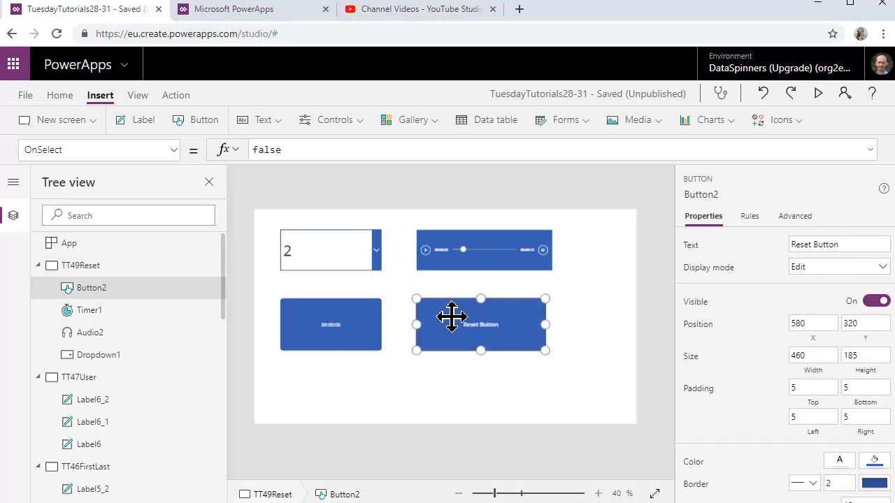
# Set the button's border radius to 400, narrow it into a circle, and move it right of the timer.
pyautogui.scroll(-3)
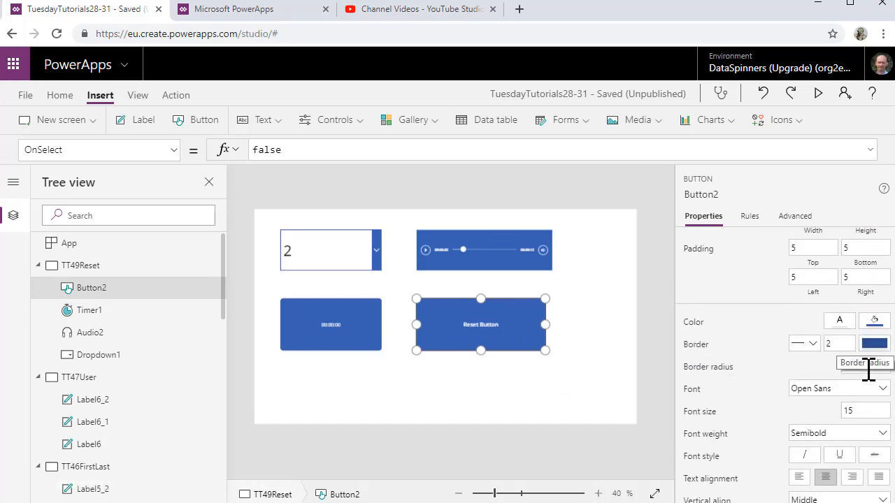
pyautogui.click(852, 366)
pyautogui.write('400')
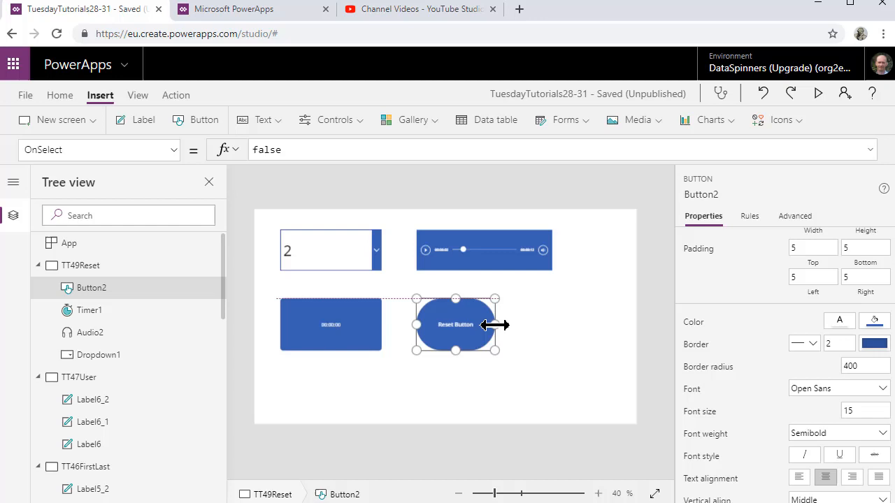
pyautogui.moveTo(495, 324); pyautogui.dragTo(463, 324)
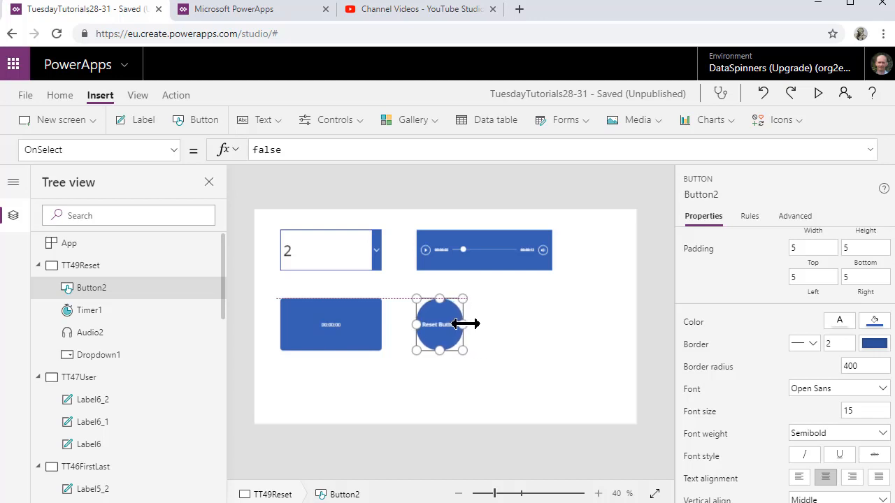
pyautogui.moveTo(440, 323); pyautogui.dragTo(502, 324)
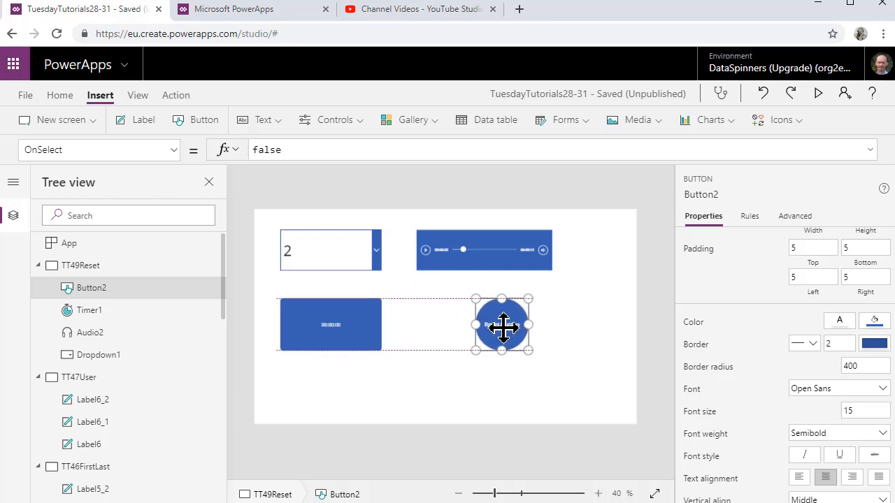
pyautogui.click(518, 363)
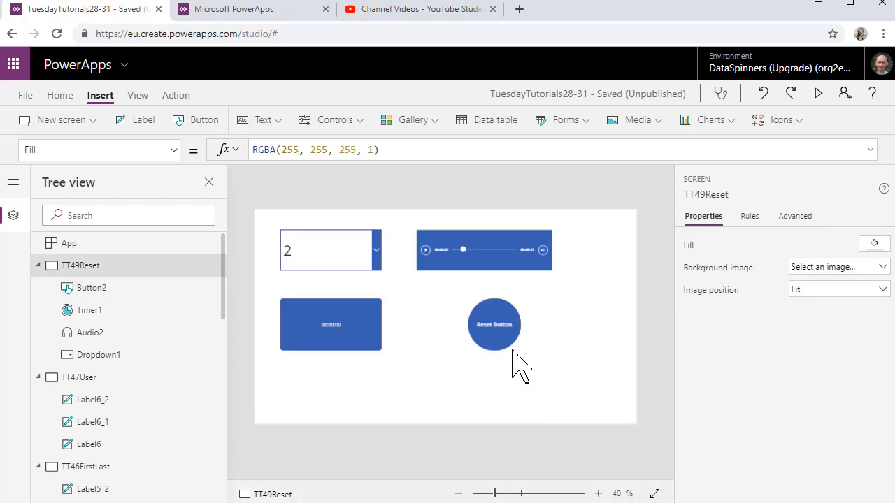
# Fill the round Reset Button with red.
pyautogui.click(493, 324)
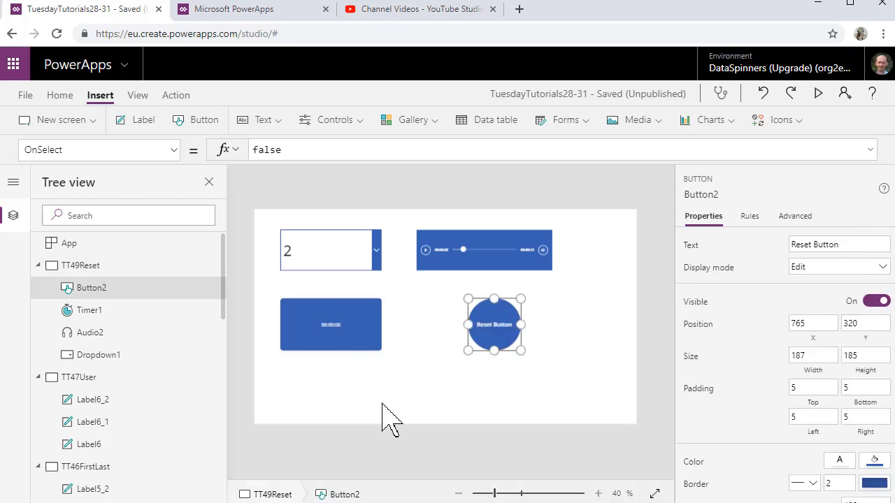
pyautogui.click(98, 150)
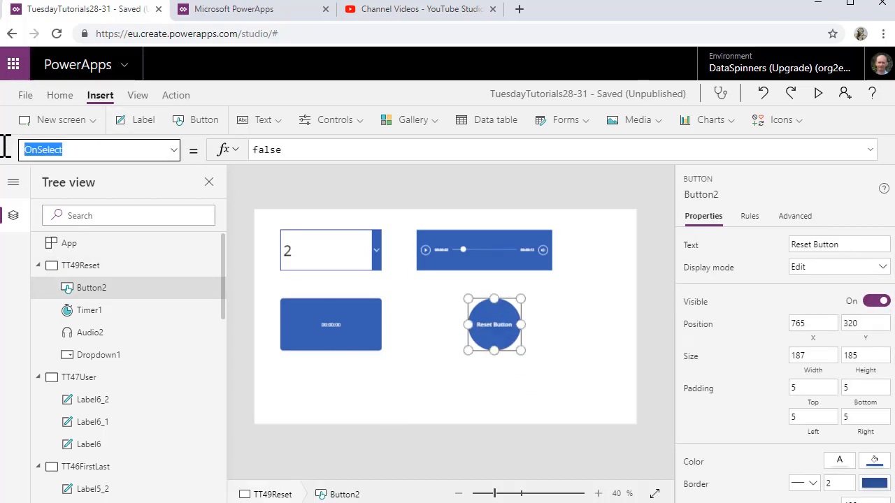
pyautogui.click(60, 95)
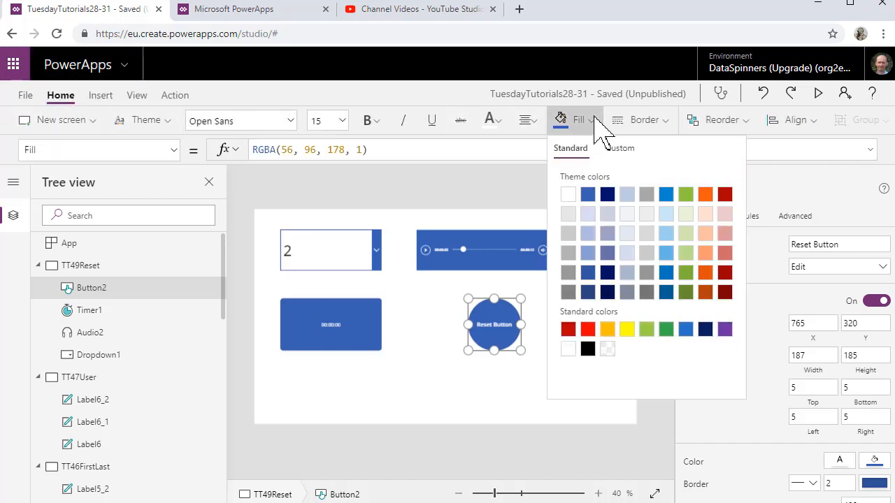
pyautogui.click(569, 329)
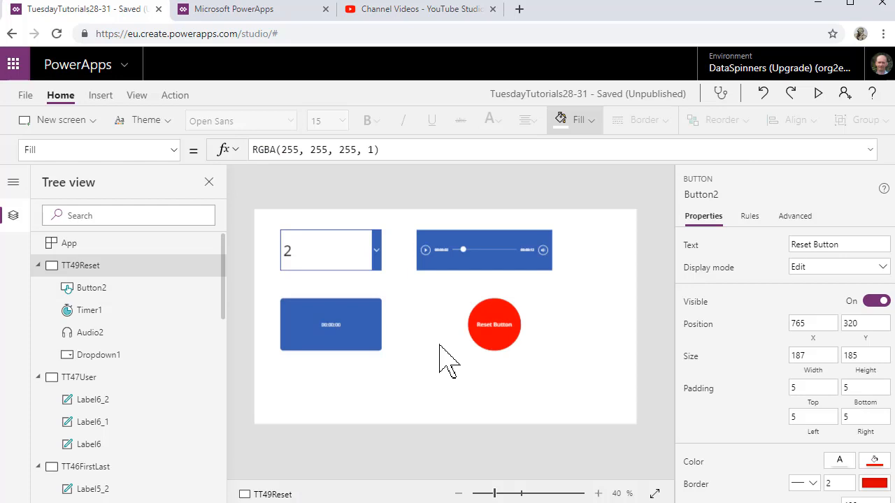
pyautogui.click(495, 325)
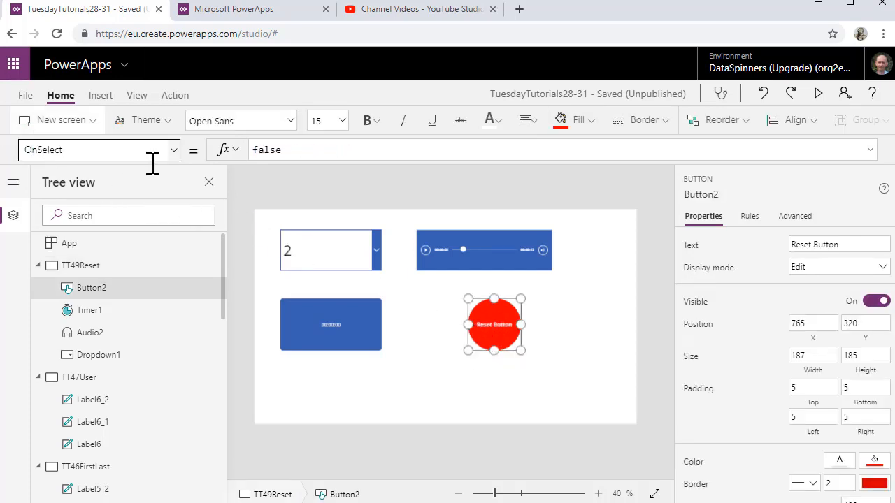
# Set Button2's OnSelect to Reset(Dropdown1);Reset(Timer1) and launch the app preview.
pyautogui.write('res')
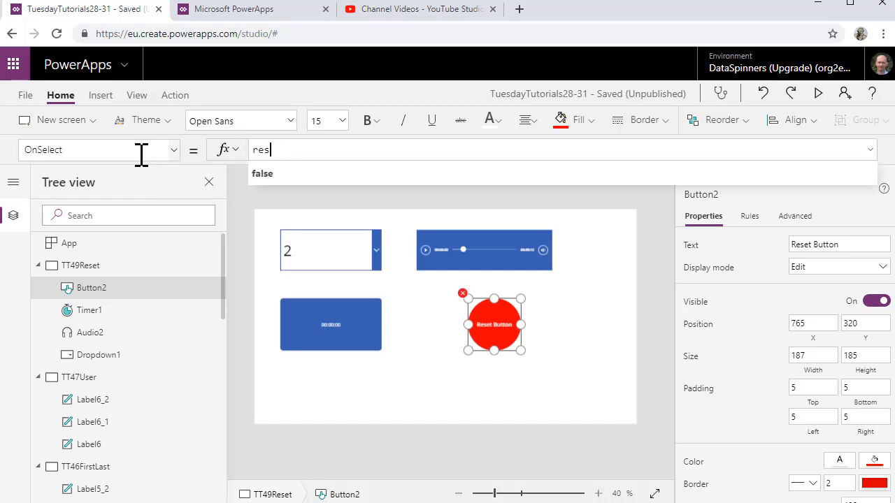
pyautogui.write('Reset(')
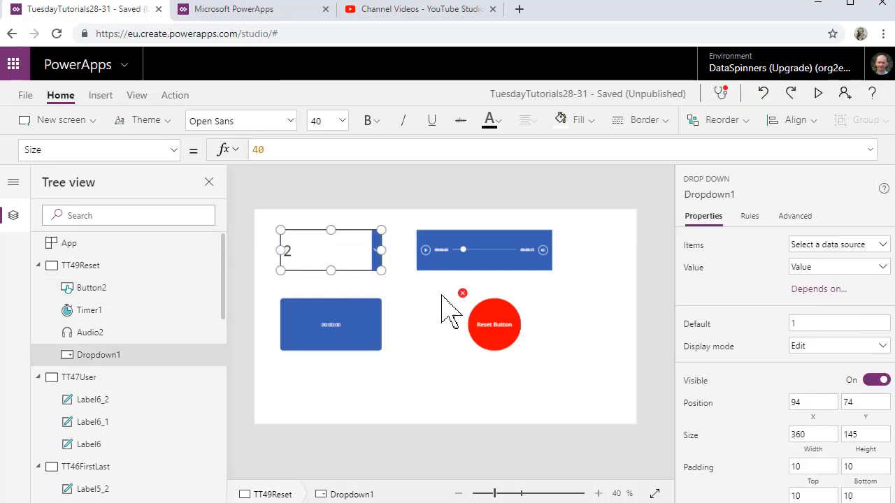
pyautogui.click(493, 326)
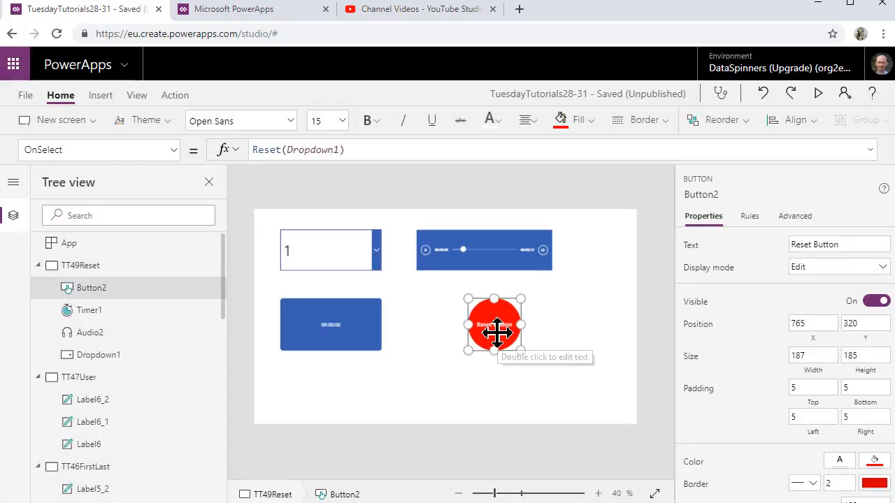
pyautogui.click(385, 150)
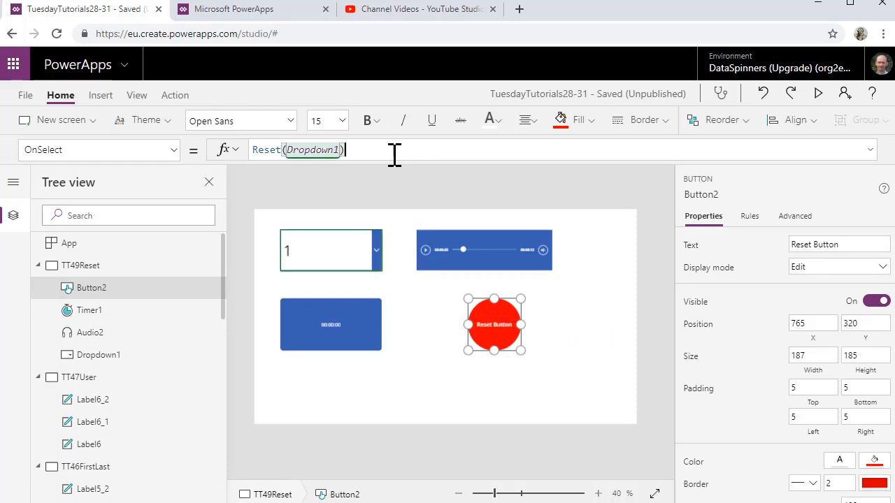
pyautogui.write(';Reset(')
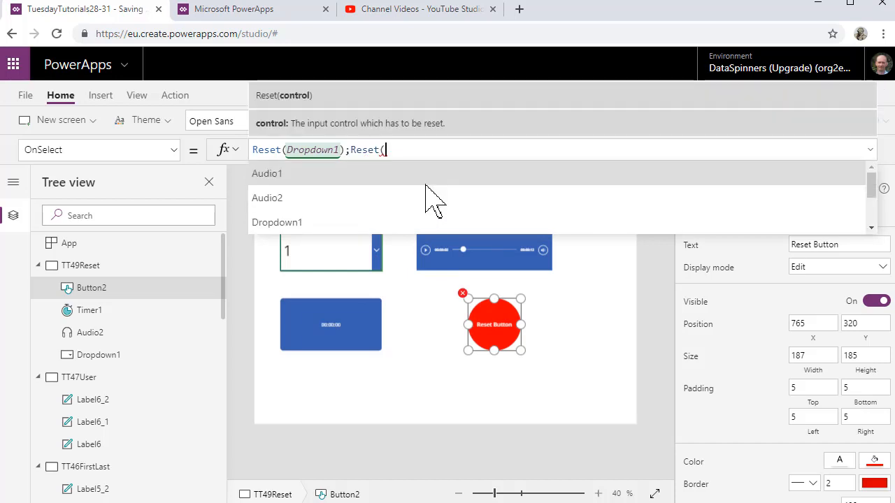
pyautogui.write('Timer1)')
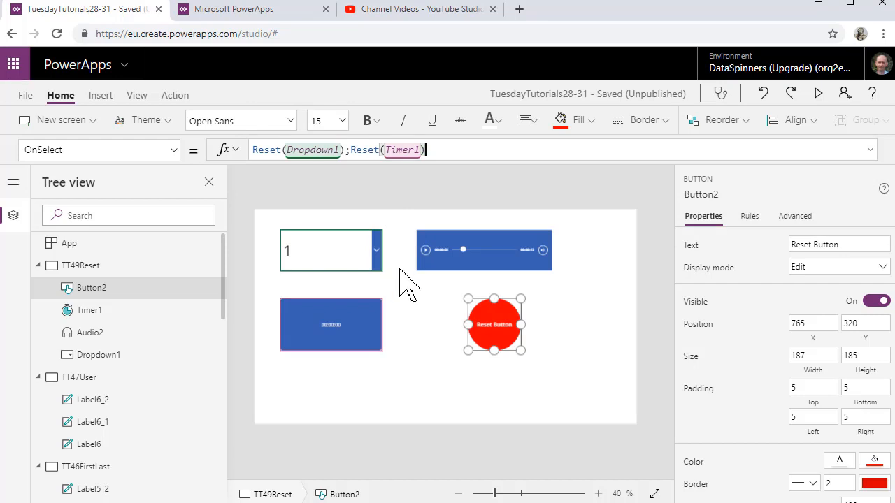
pyautogui.click(822, 93)
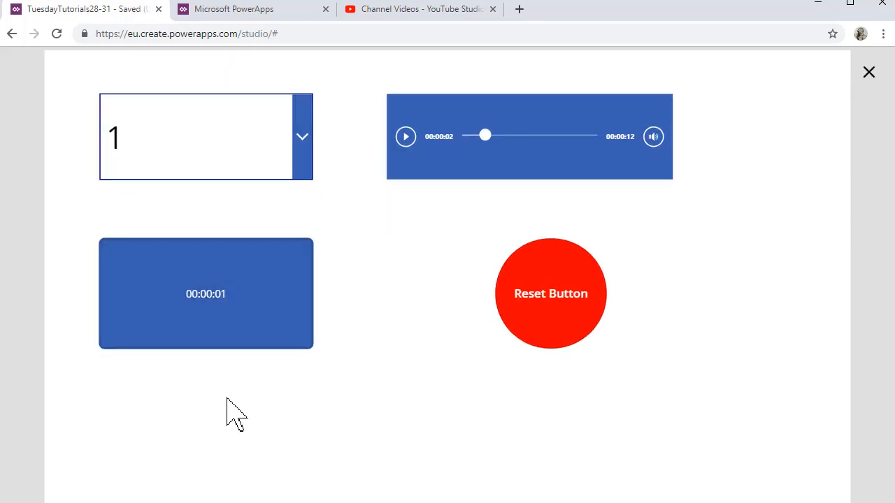
pyautogui.moveTo(552, 315)
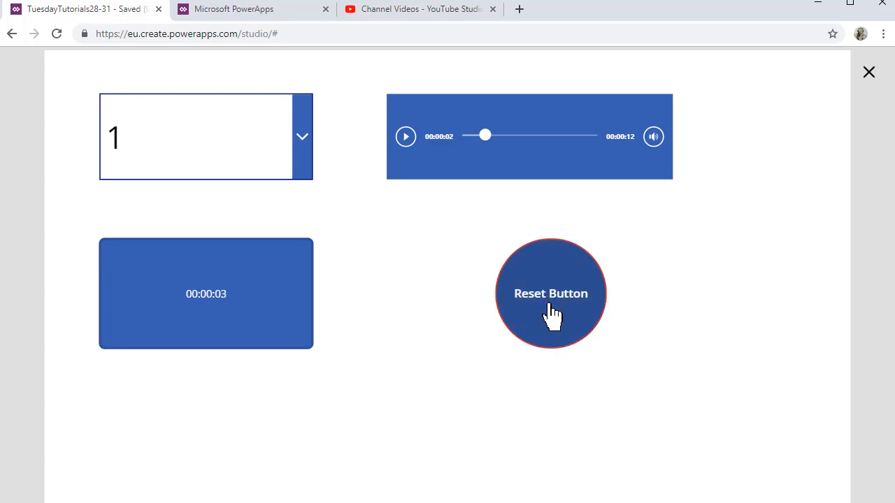
# Press Reset Button to zero the timer to 00:00:00, then close the preview.
pyautogui.click(551, 293)
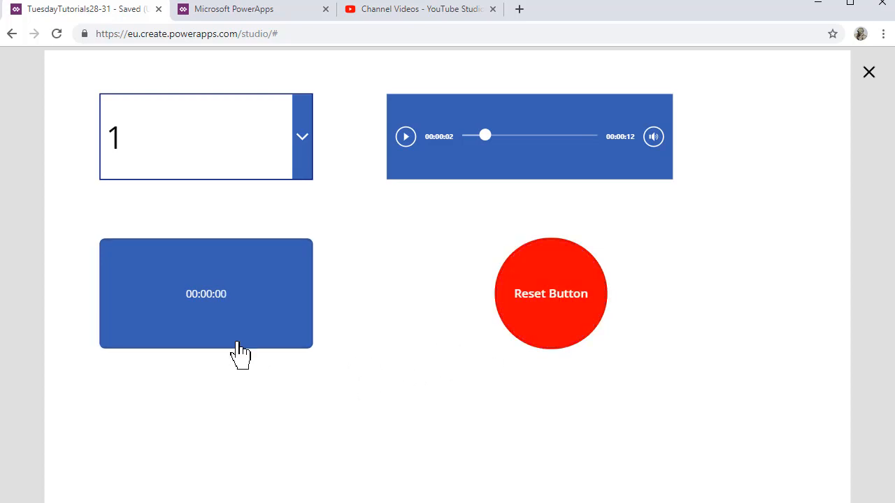
pyautogui.moveTo(523, 385)
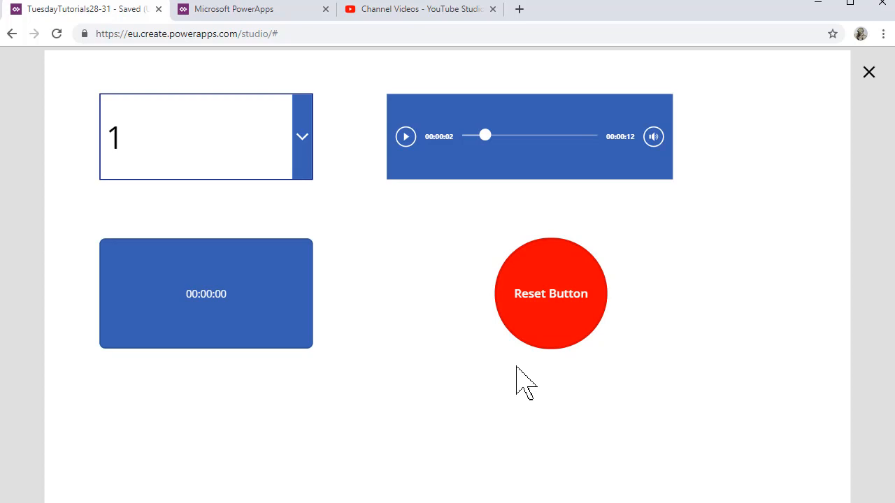
pyautogui.moveTo(676, 219)
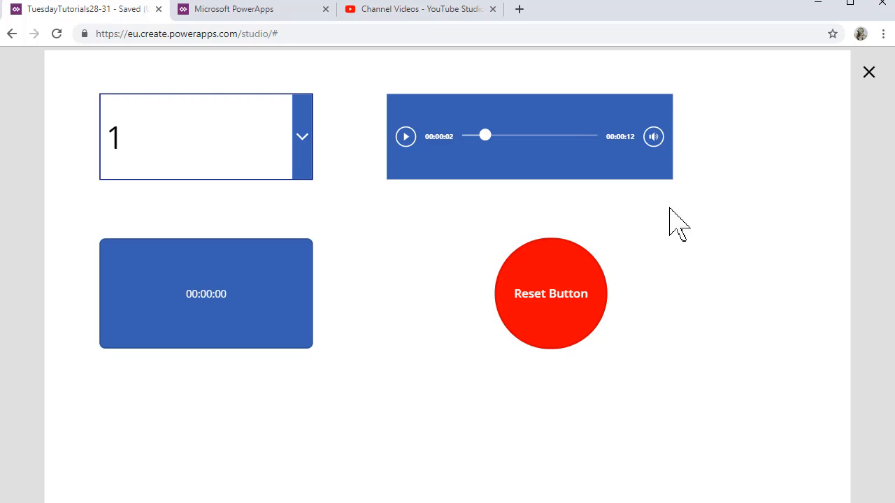
pyautogui.click(869, 72)
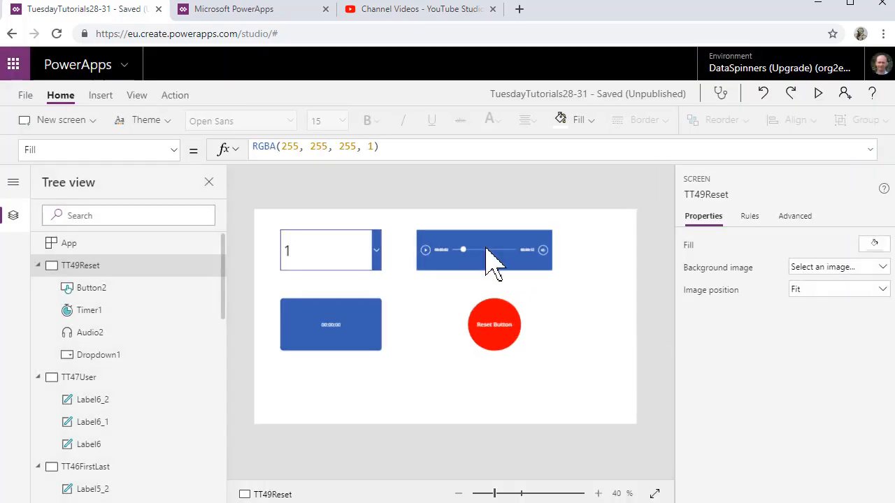
# Append ;Reset(Audio2) to Button2's OnSelect, then preview and confirm the audio rewinds to the start.
pyautogui.click(494, 325)
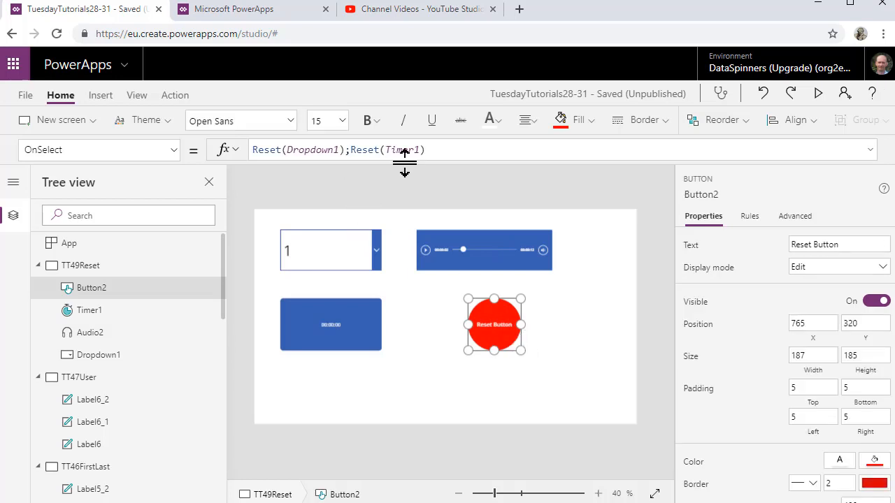
pyautogui.write(';reset')
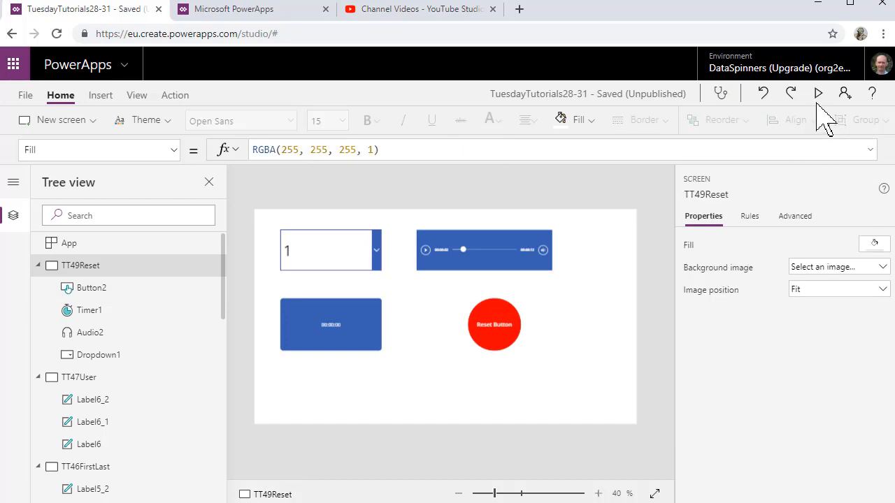
pyautogui.click(818, 92)
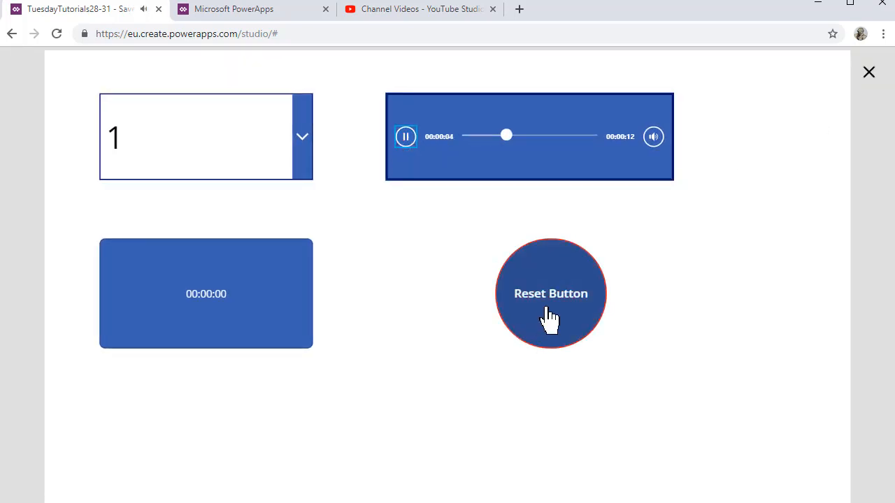
pyautogui.click(551, 293)
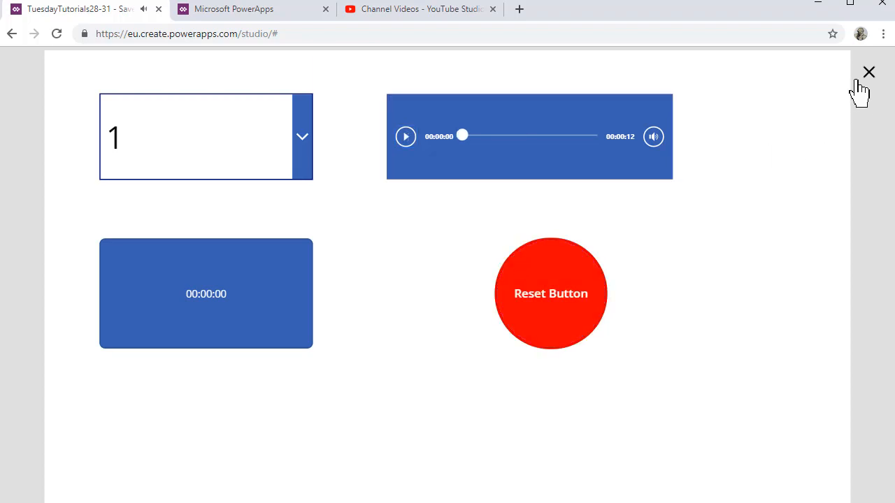
pyautogui.click(869, 72)
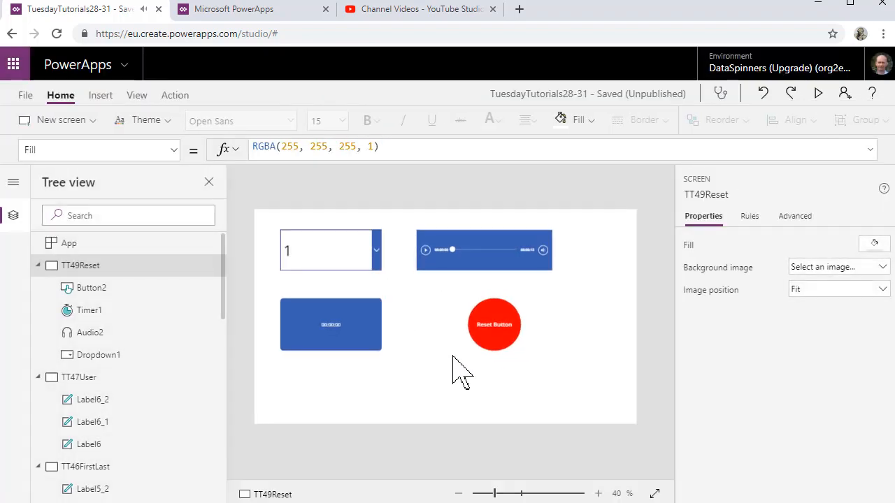
pyautogui.moveTo(491, 346)
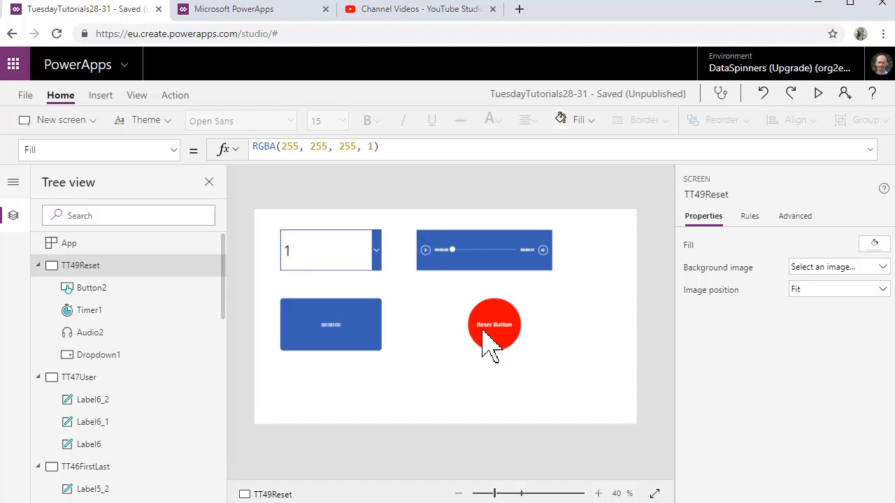
pyautogui.click(494, 324)
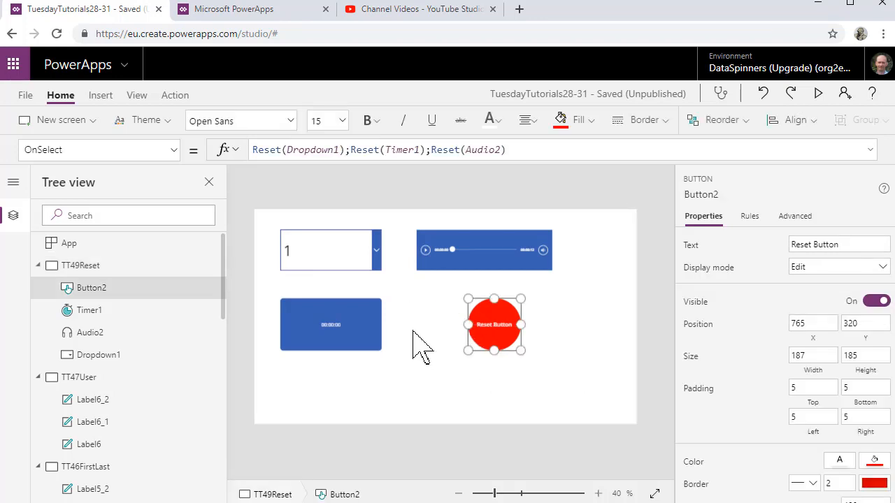